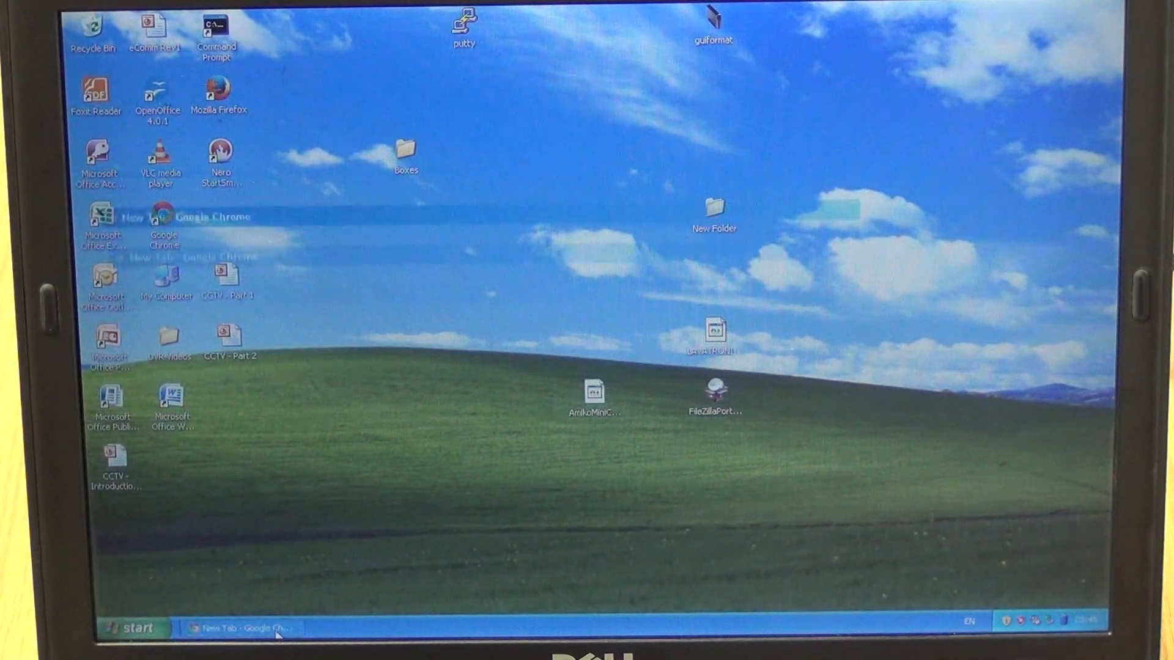
Step: Bring Chrome forward and start entering the camera address 192.168.1.64
{"action": "left_click", "coordinate": [239, 627]}
{"action": "type", "text": "19"}
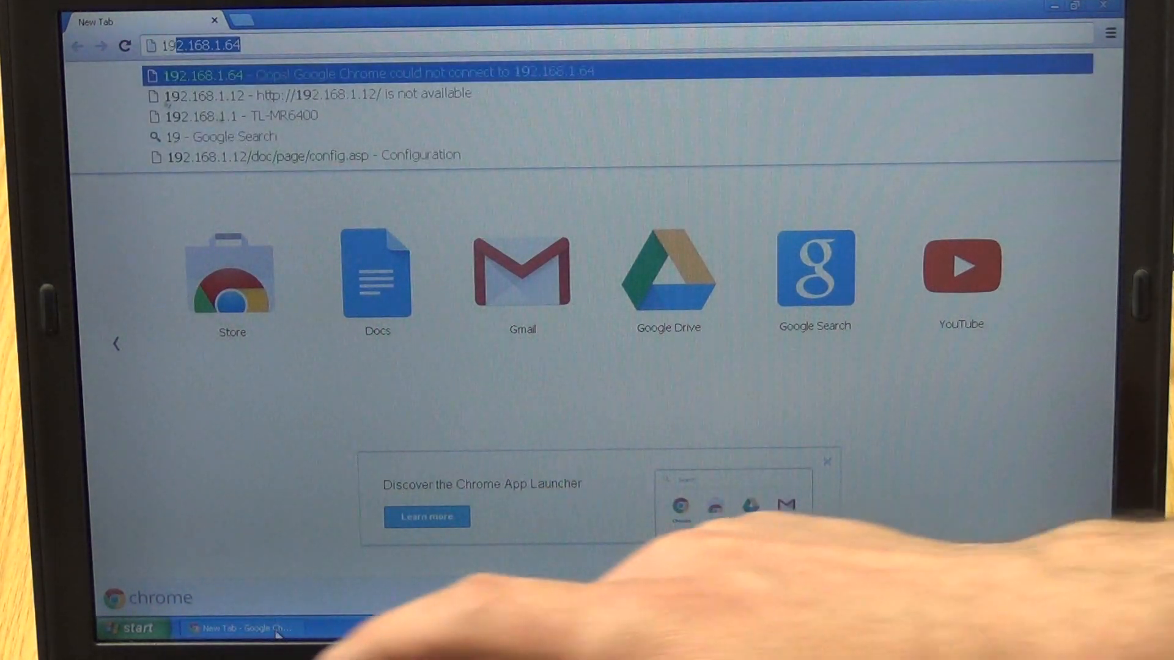
{"action": "type", "text": "2.168.1.64"}
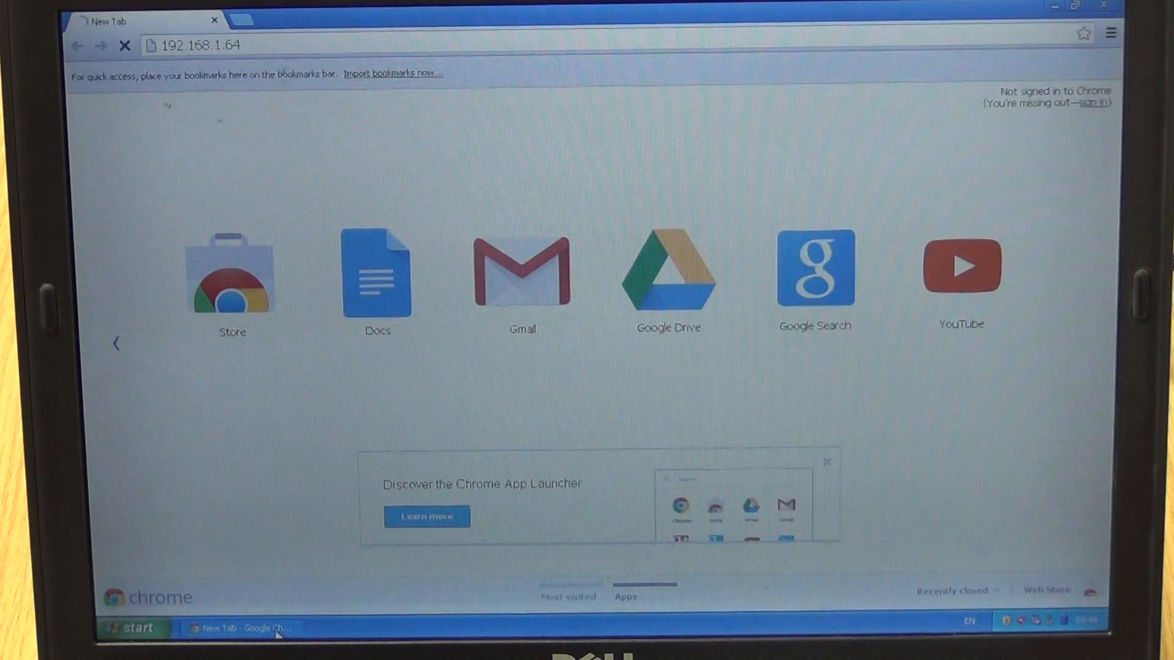
Step: Load the login page at 192.168.1.64 and sign in as admin with the password
{"action": "key", "text": "Return"}
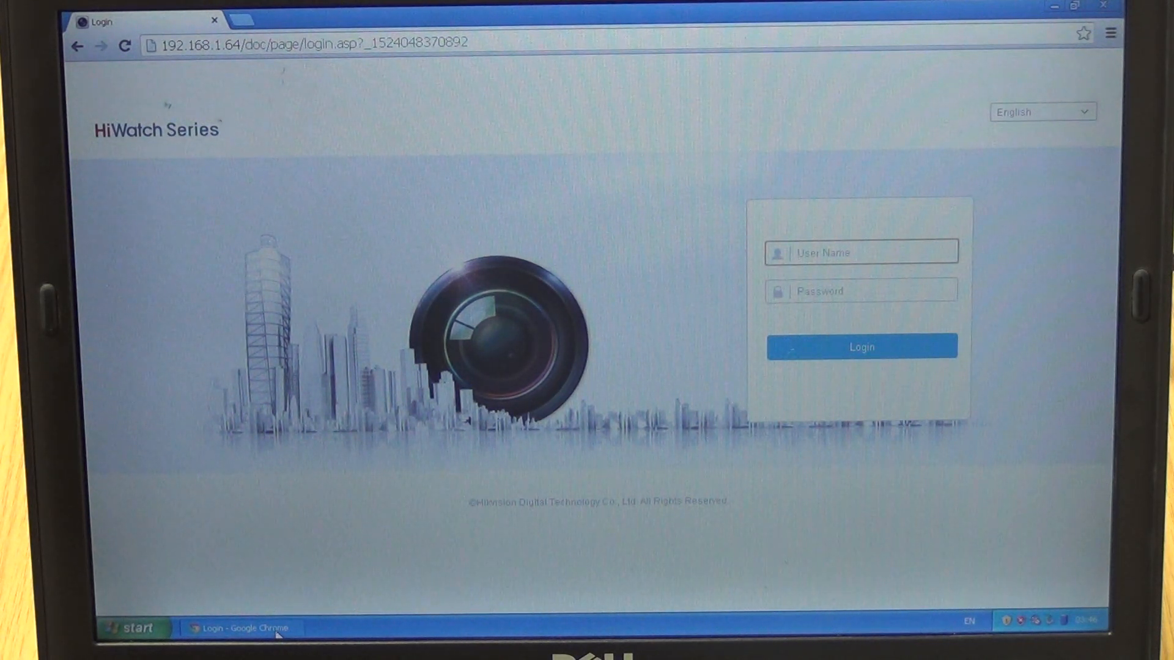
{"action": "type", "text": "a"}
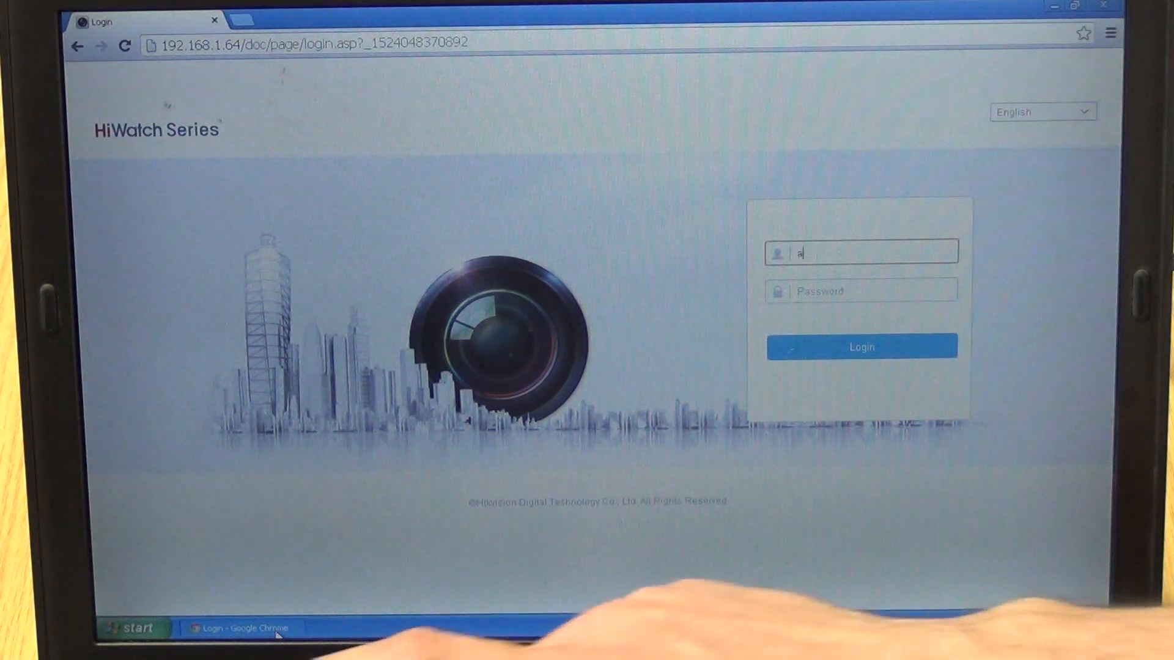
{"action": "type", "text": "d"}
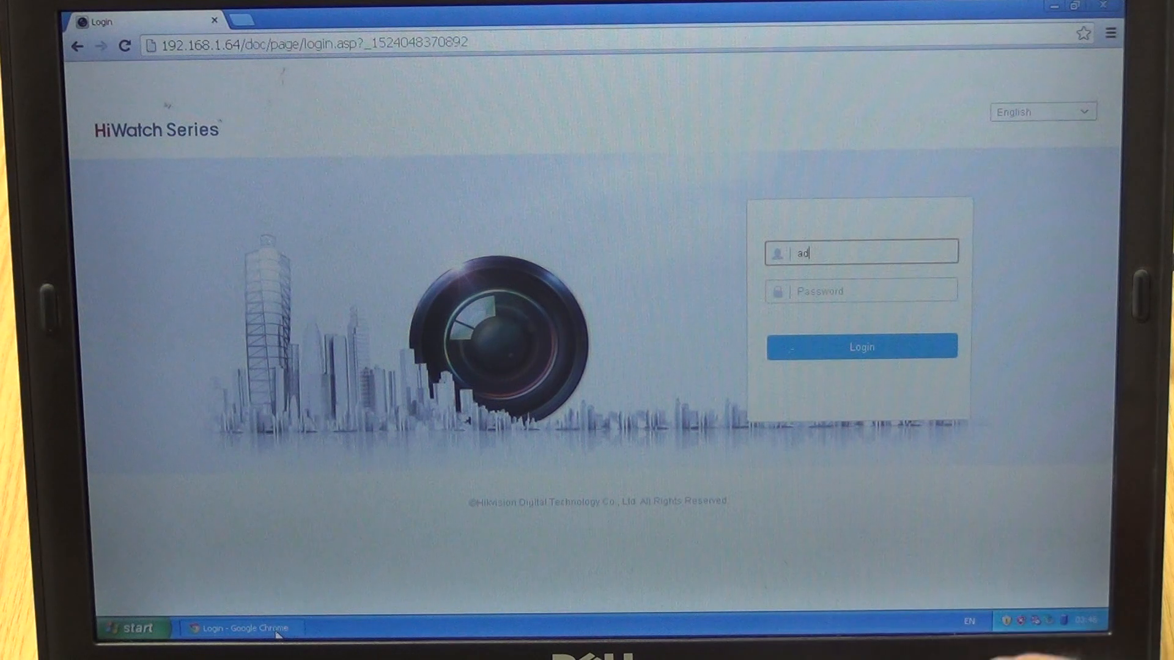
{"action": "type", "text": "mi"}
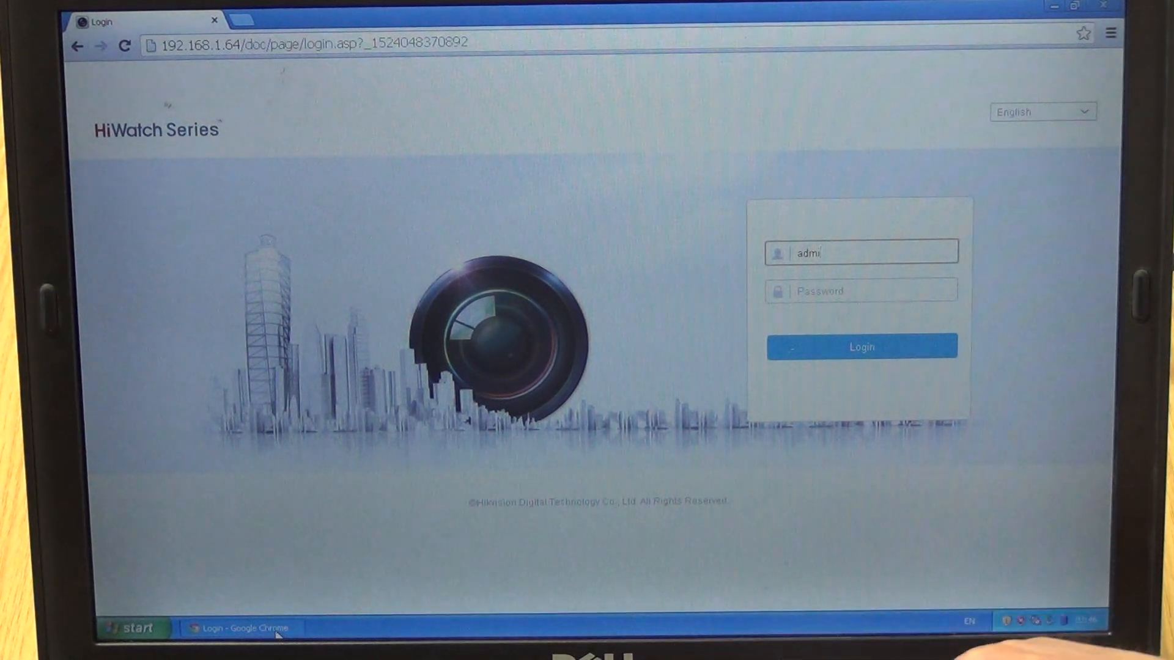
{"action": "type", "text": "n"}
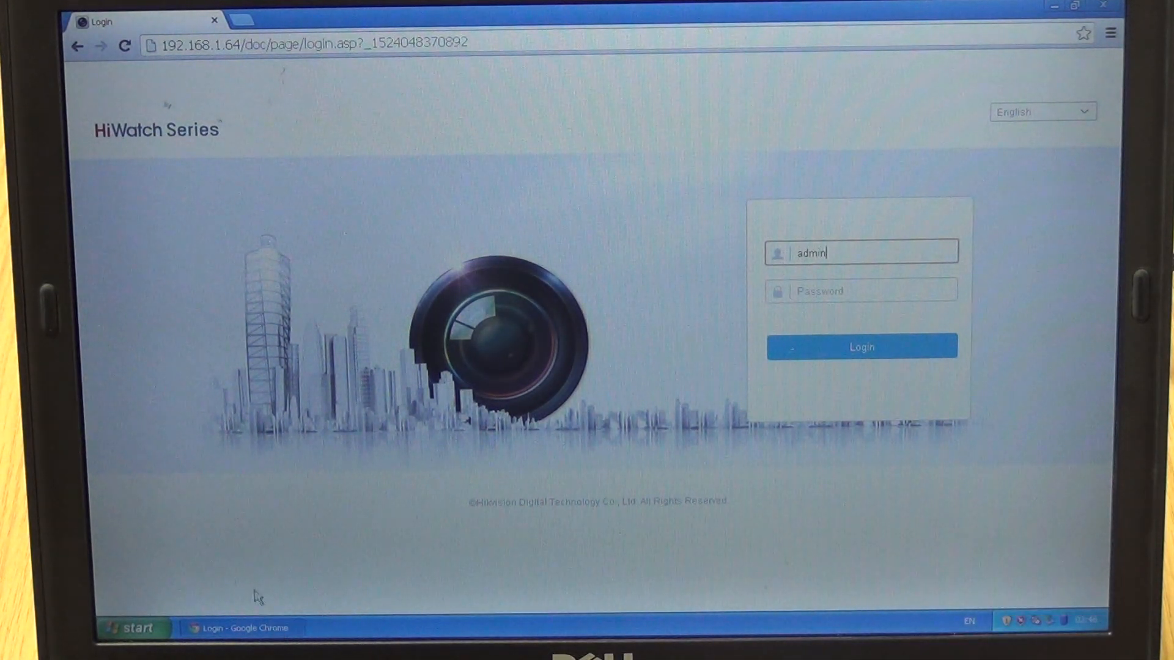
{"action": "mouse_move", "coordinate": [755, 248]}
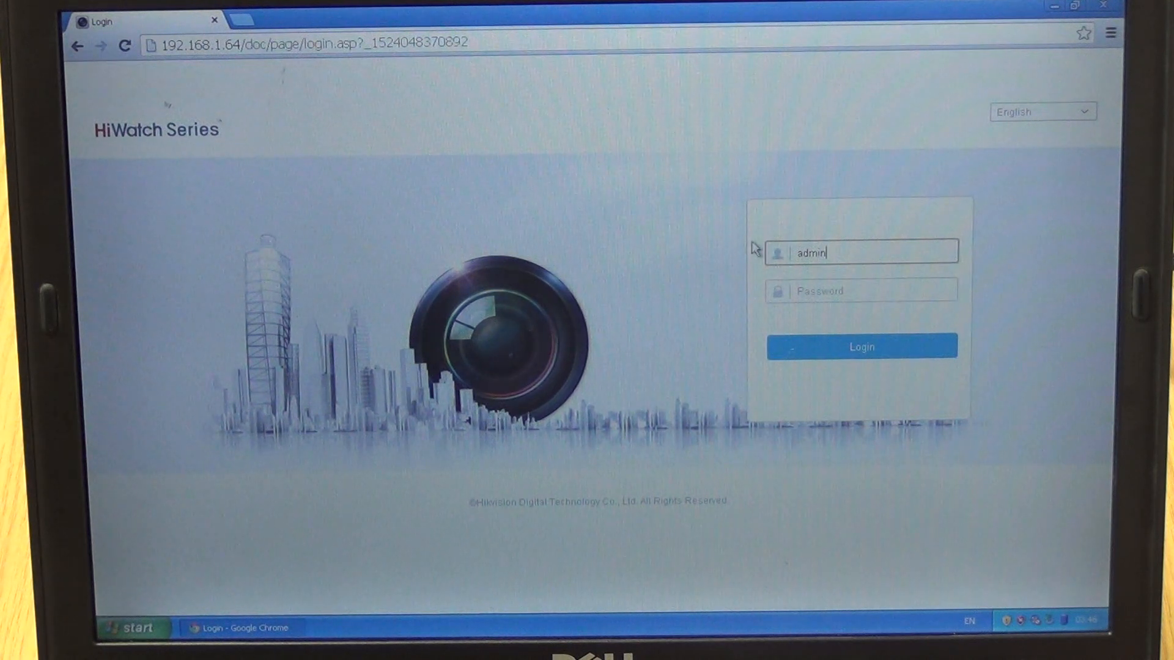
{"action": "left_click", "coordinate": [860, 291]}
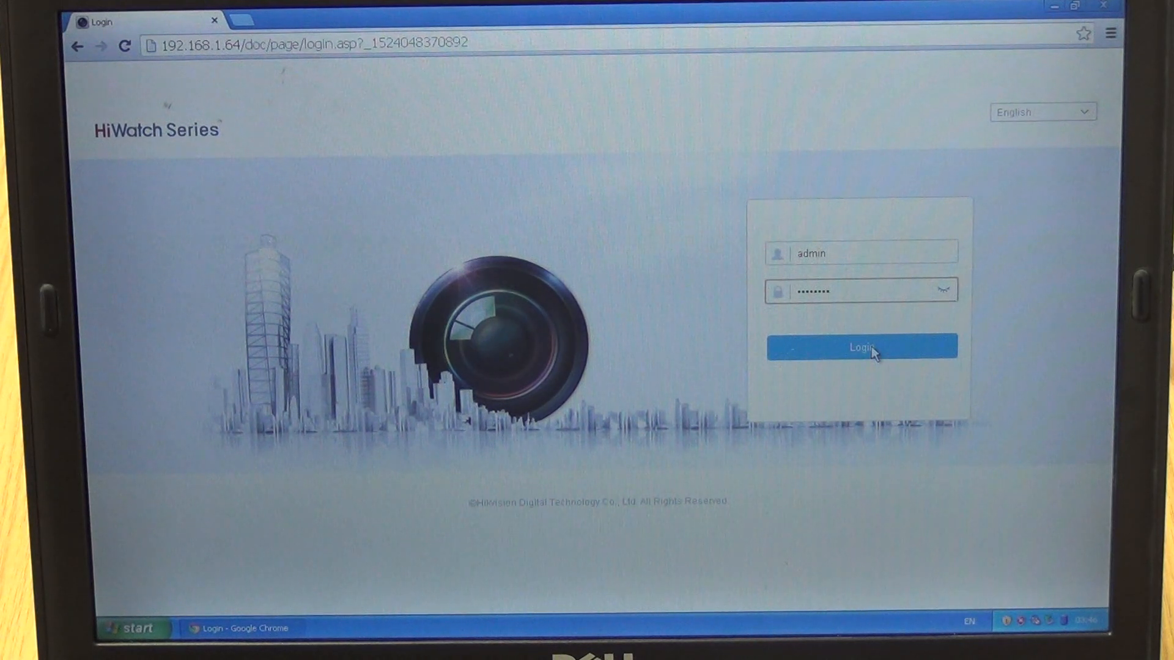
{"action": "left_click", "coordinate": [860, 346]}
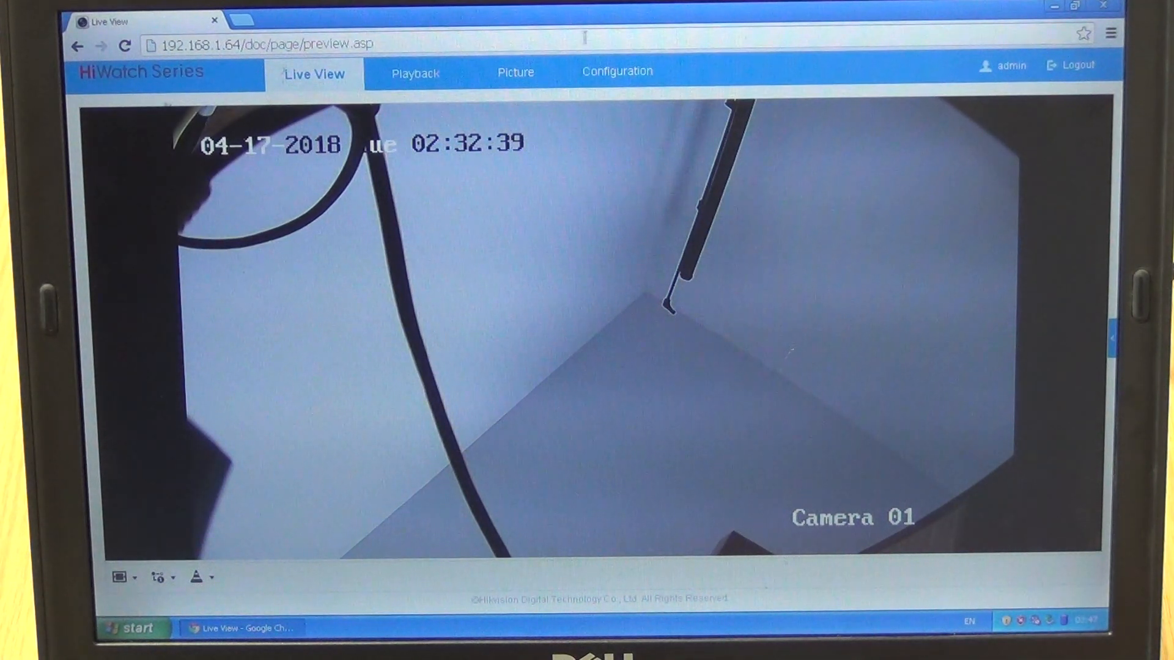
{"action": "mouse_move", "coordinate": [614, 81]}
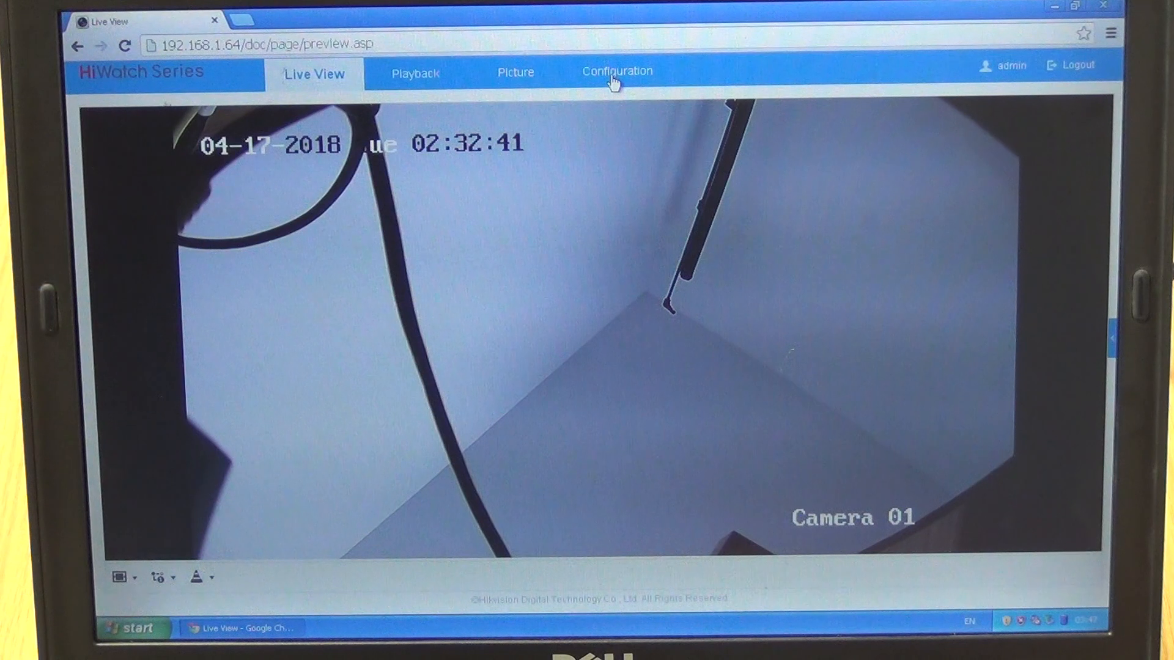
Step: Go to the Configuration section from the Live View page
{"action": "left_click", "coordinate": [616, 71]}
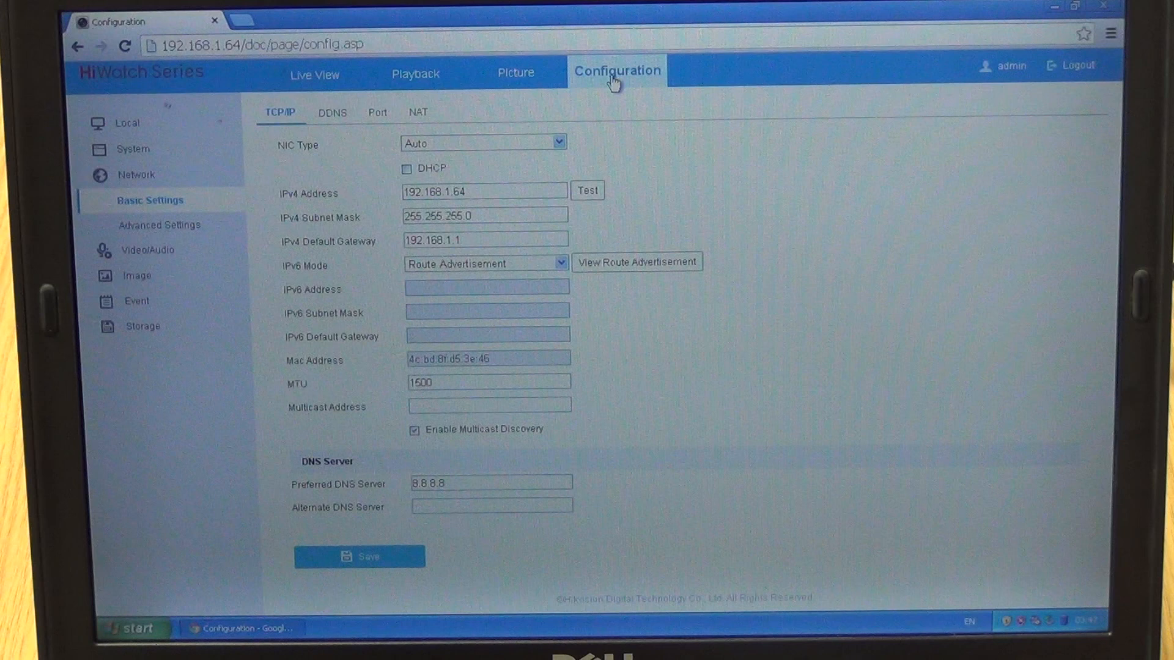
{"action": "mouse_move", "coordinate": [96, 239]}
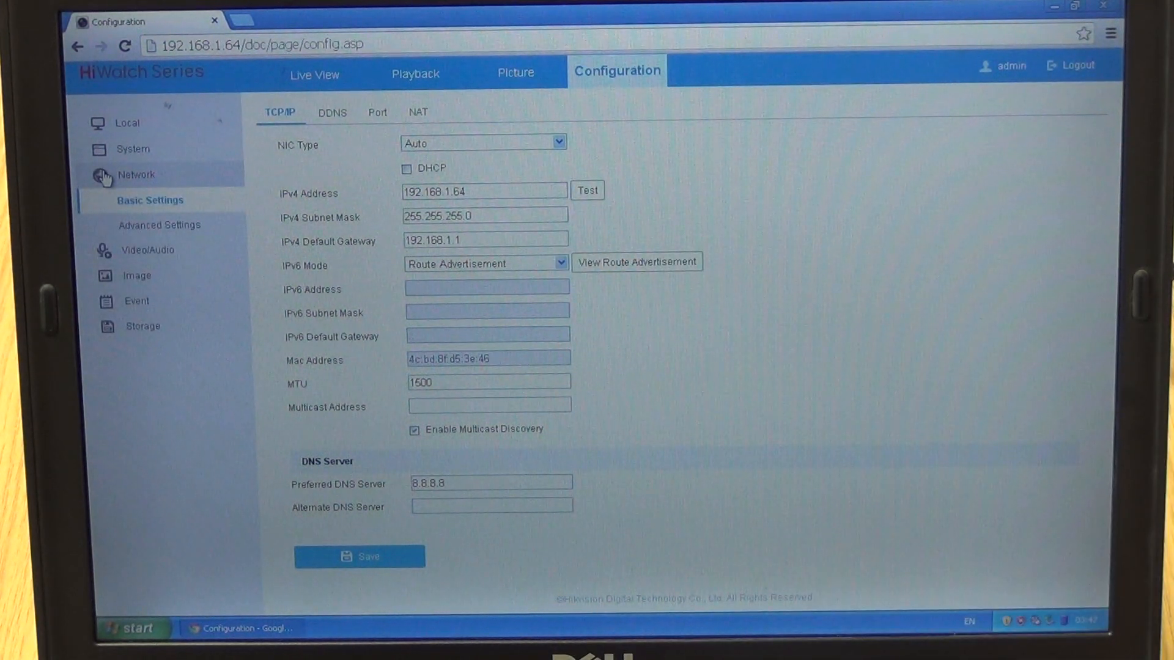
Step: In Network basic TCP/IP settings, edit the IPv4 address to 192.168.1.12
{"action": "left_click", "coordinate": [483, 191]}
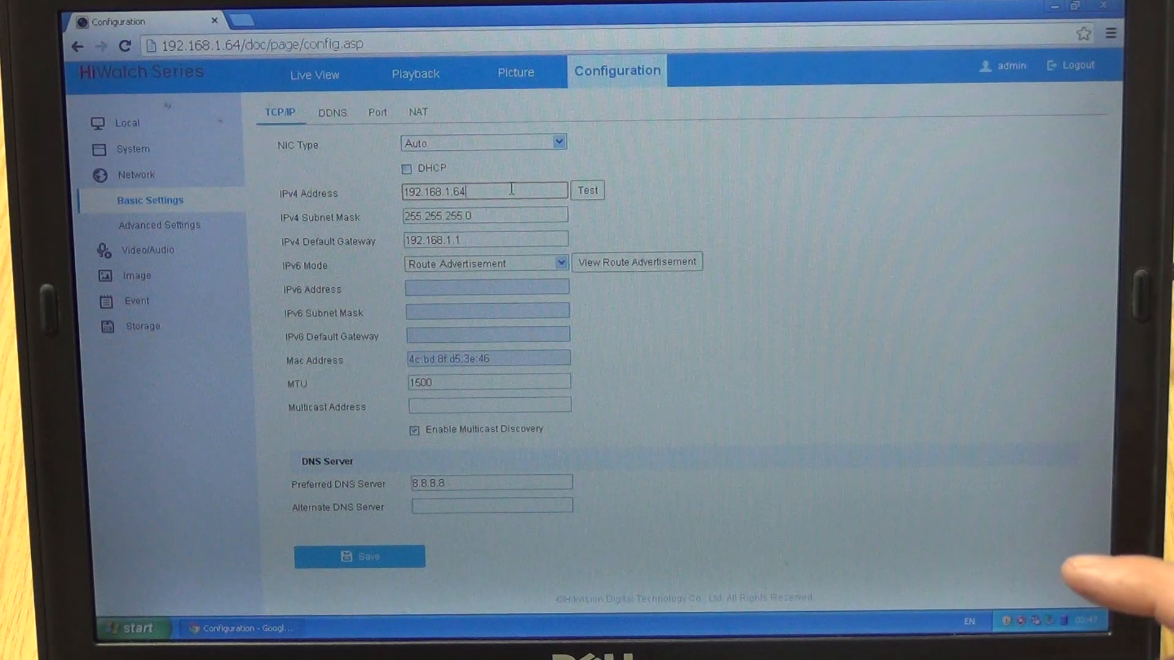
{"action": "left_click", "coordinate": [588, 190]}
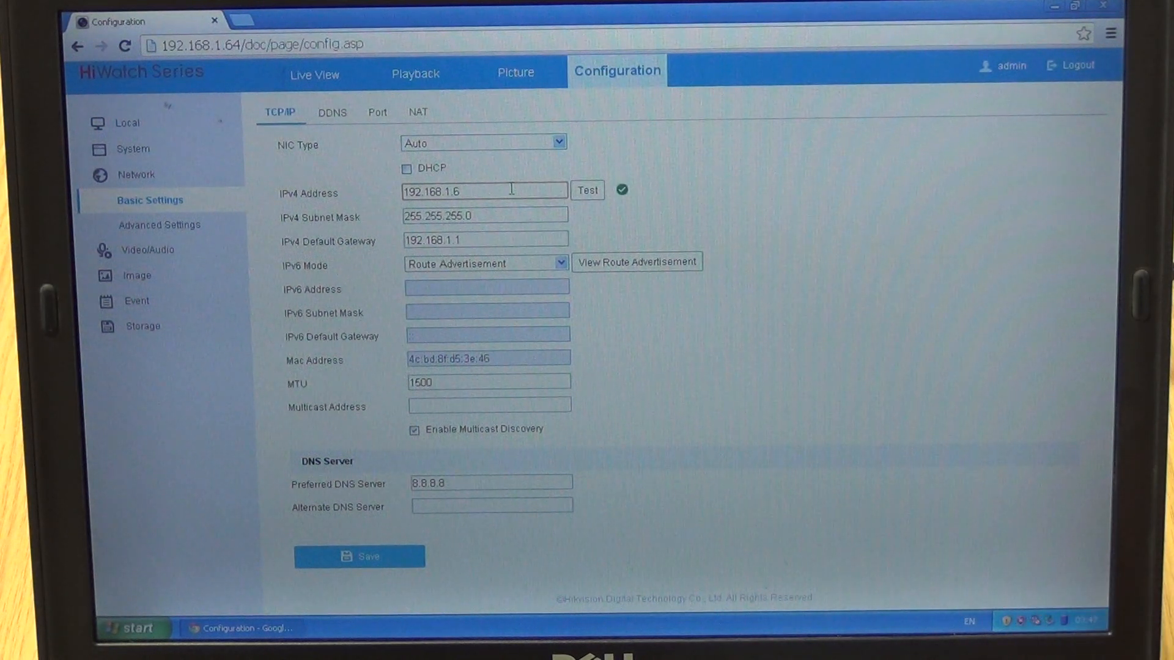
{"action": "left_click", "coordinate": [587, 190]}
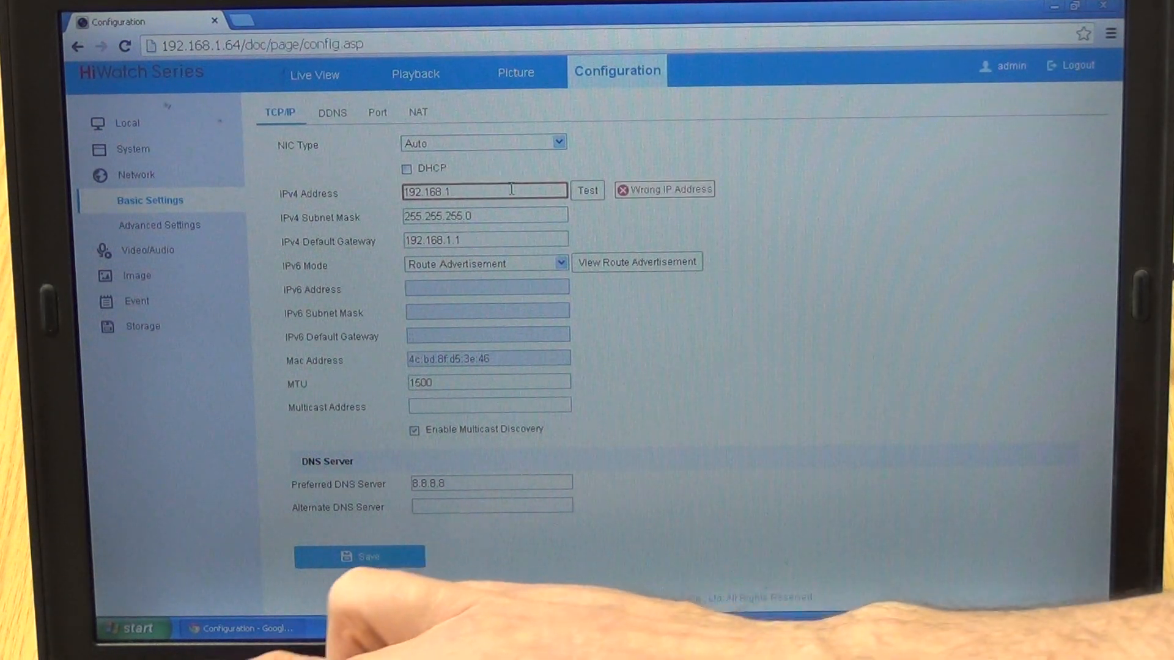
{"action": "type", "text": ".12"}
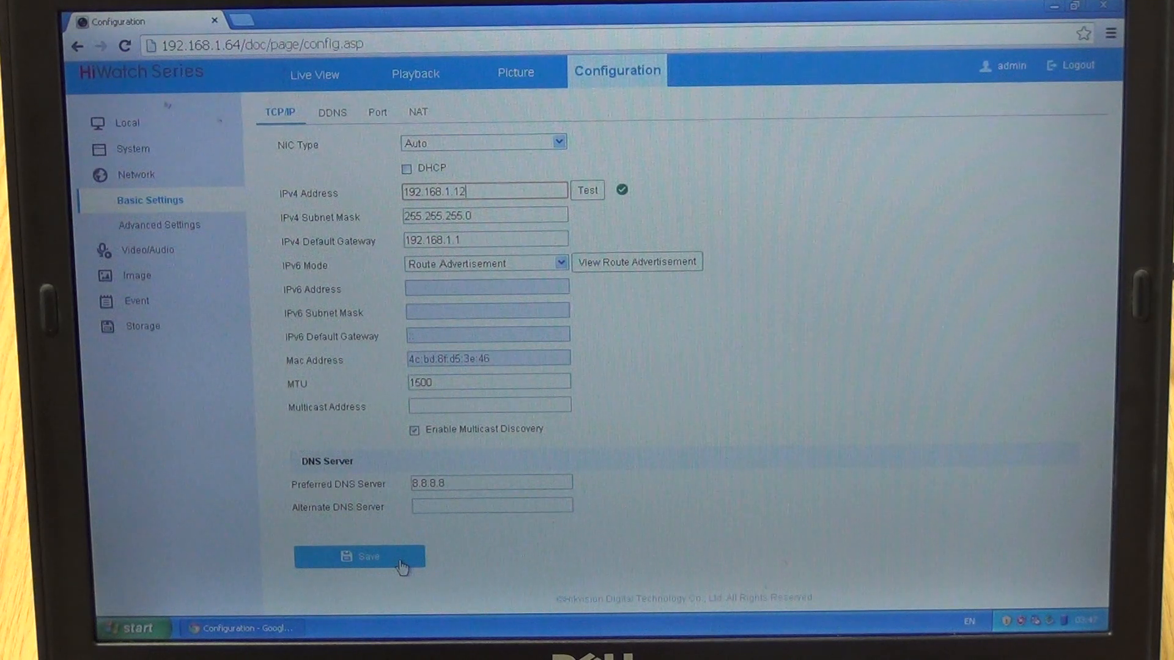
Step: Save the 192.168.1.12 network settings and confirm rebooting the camera
{"action": "left_click", "coordinate": [358, 556]}
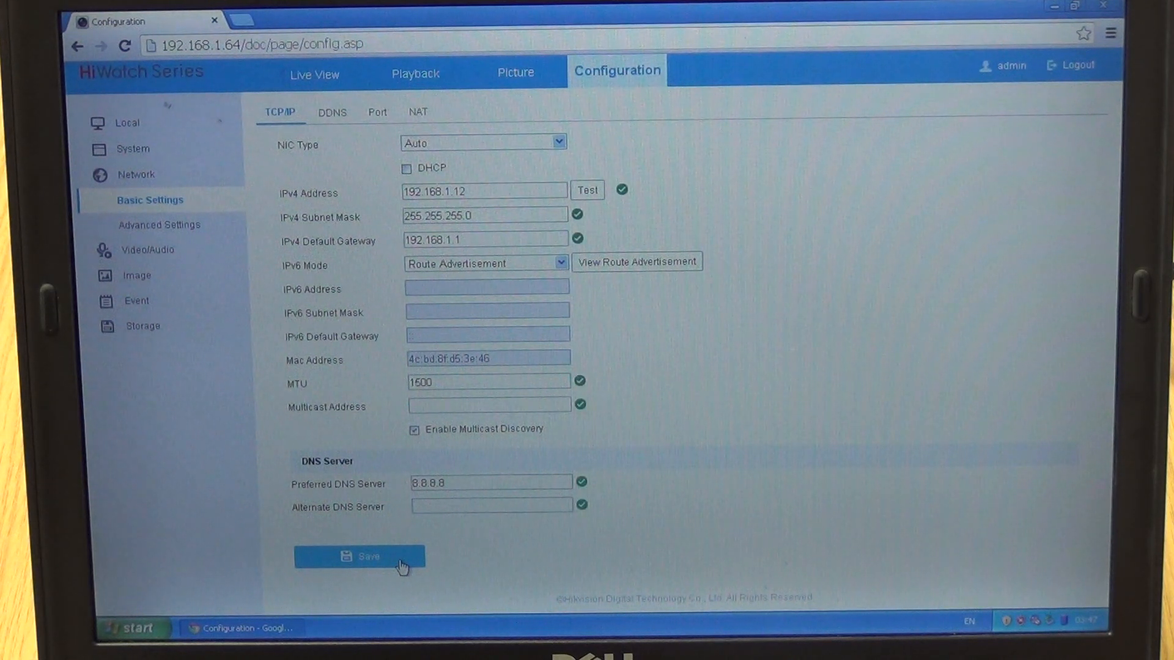
{"action": "left_click", "coordinate": [359, 556]}
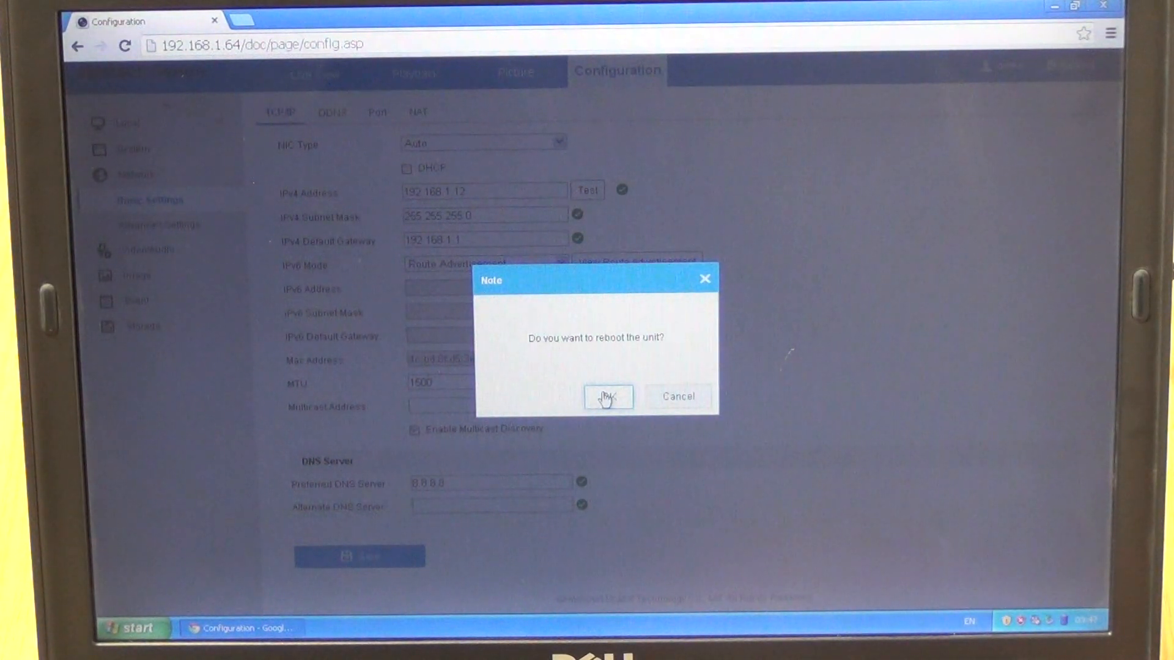
{"action": "left_click", "coordinate": [608, 396]}
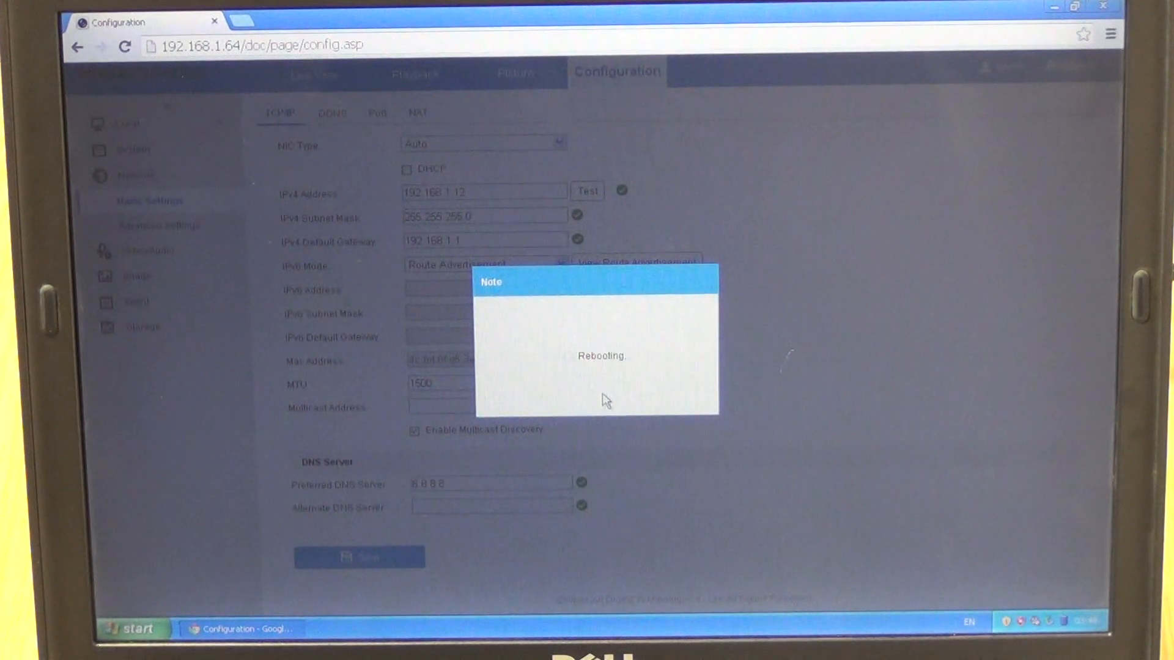
{"action": "mouse_move", "coordinate": [299, 169]}
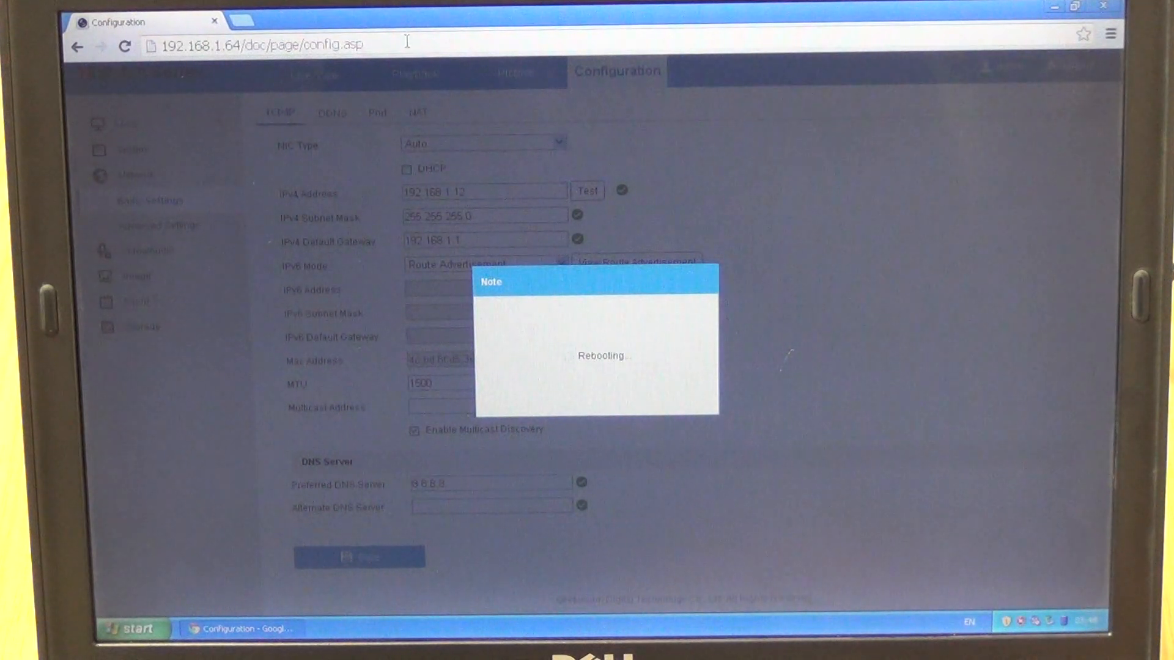
Step: Point the browser at 192.168.1.12/doc/page/login.asp, which fails to connect yet
{"action": "left_click", "coordinate": [258, 44]}
{"action": "type", "text": "192.168.1.6"}
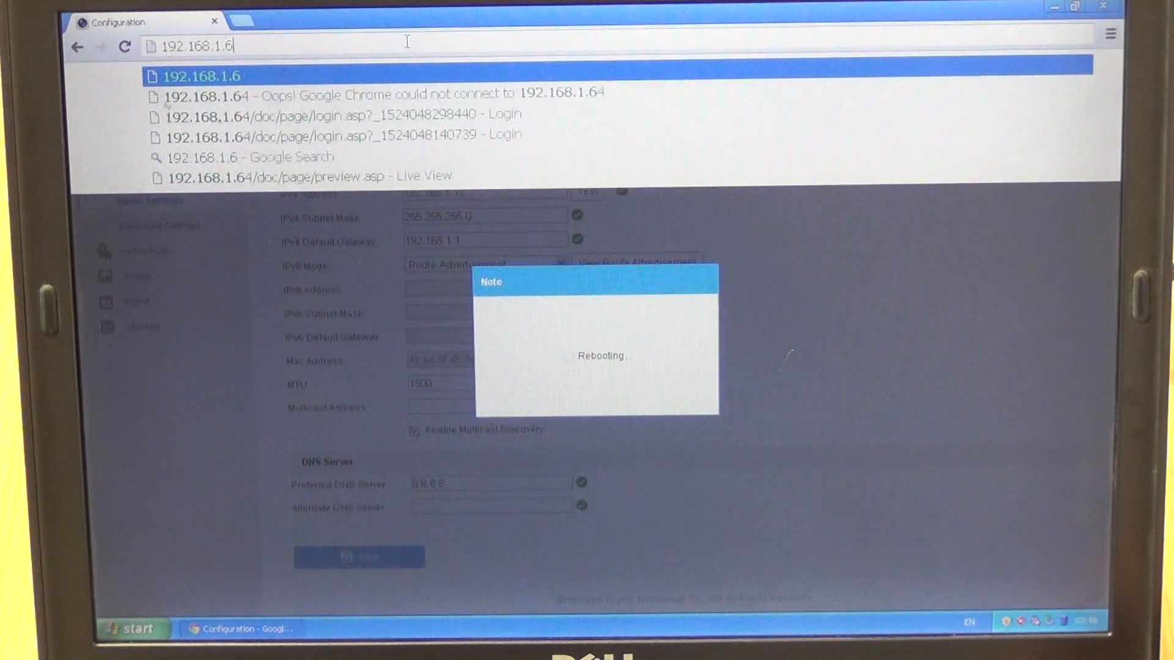
{"action": "key", "text": "Backspace"}
{"action": "type", "text": "12/d"}
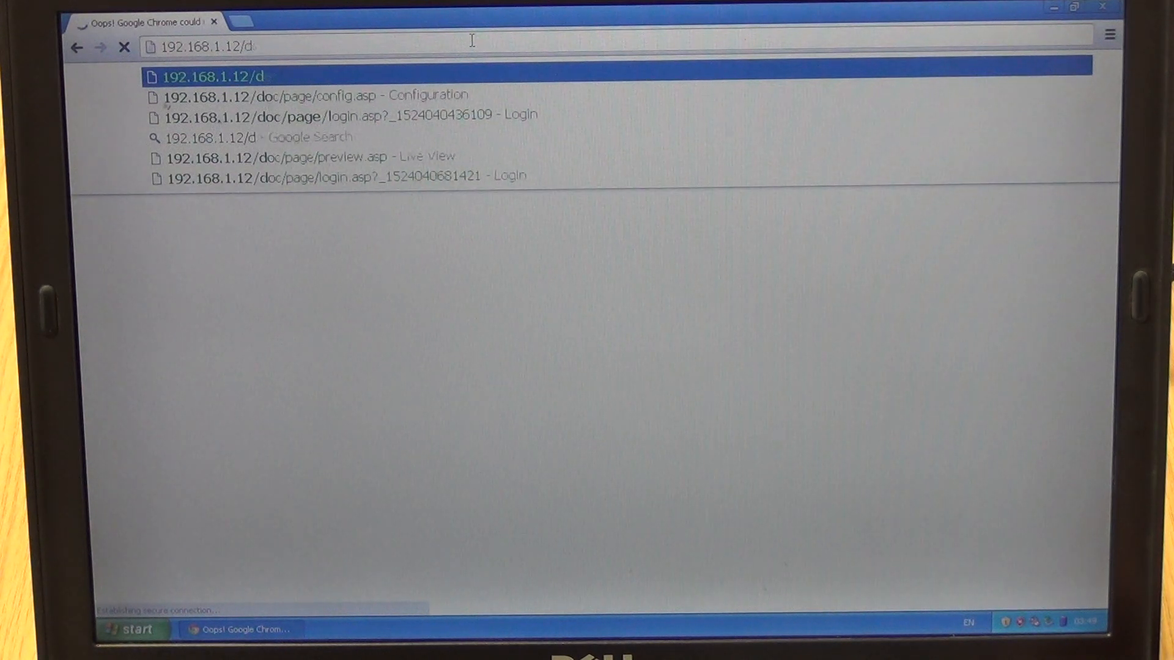
{"action": "key", "text": "backspace"}
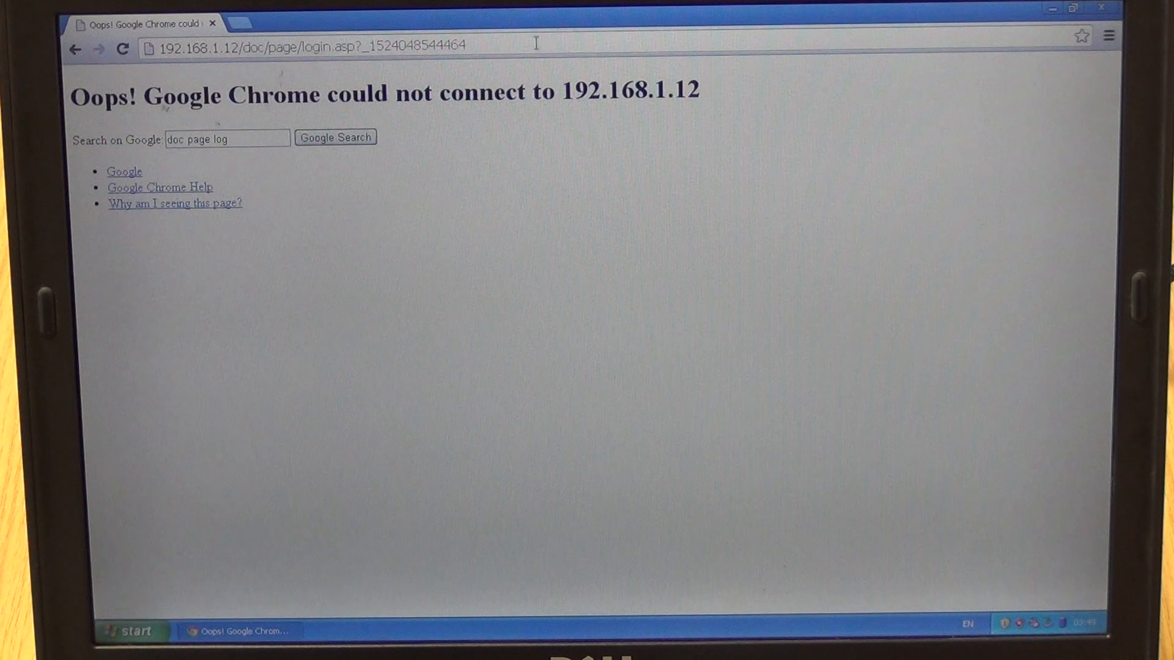
Step: Reload 192.168.1.12 until the HiWatch login page appears
{"action": "left_click", "coordinate": [306, 46]}
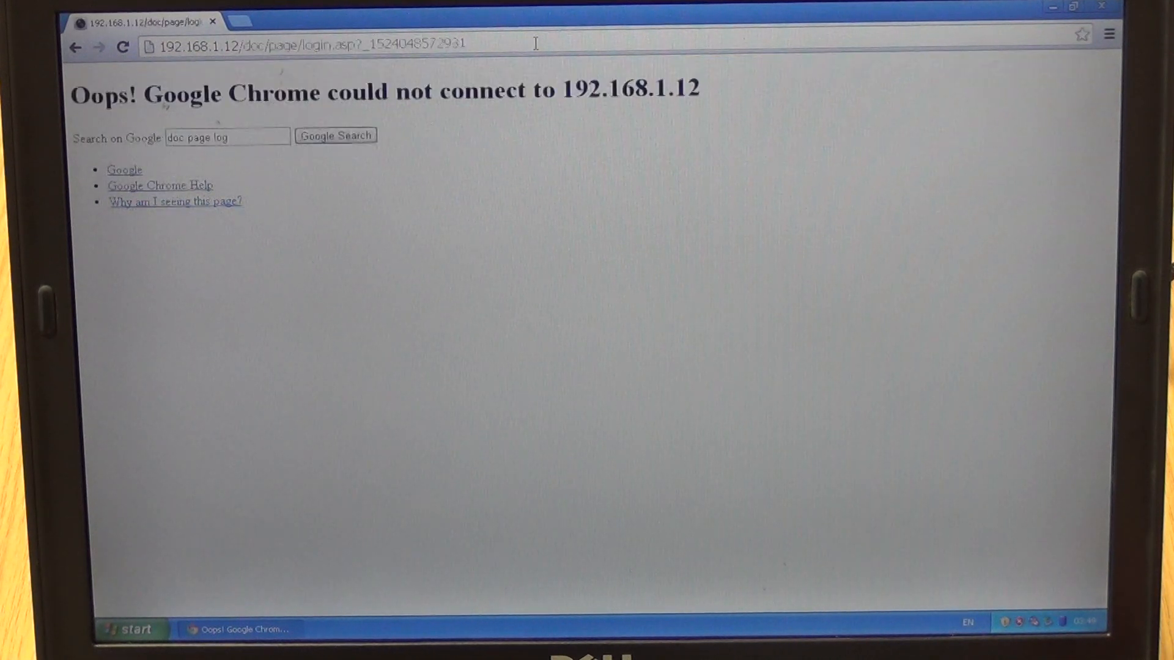
{"action": "left_click", "coordinate": [123, 47]}
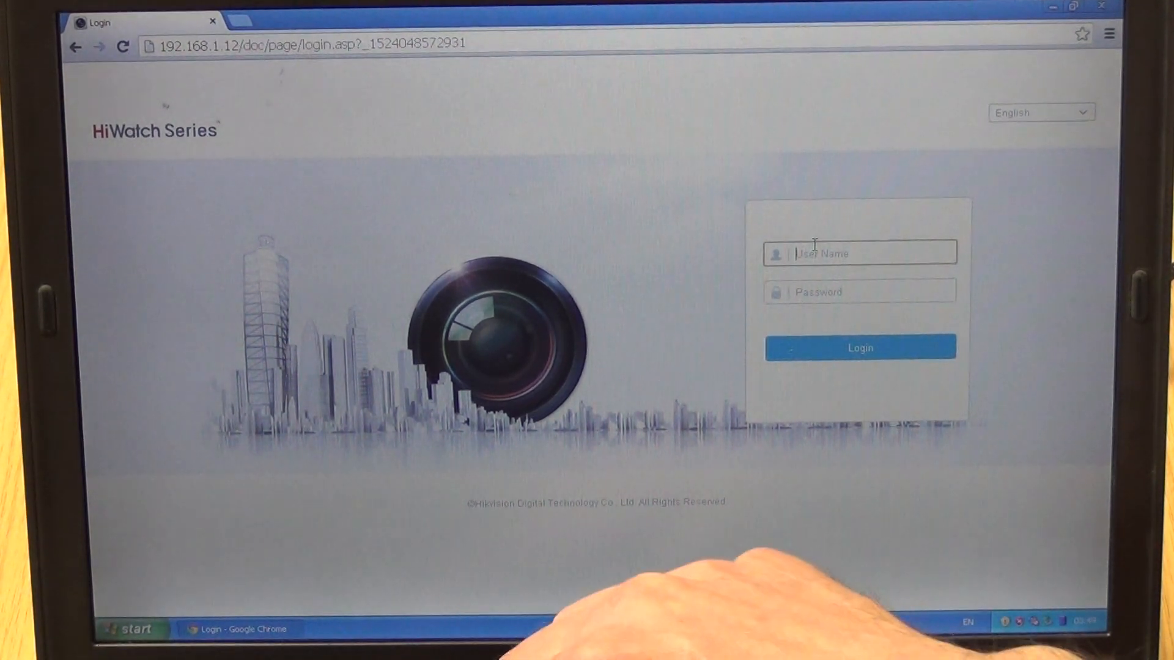
Step: Sign in as admin at 192.168.1.12 to reach Live View
{"action": "type", "text": "a"}
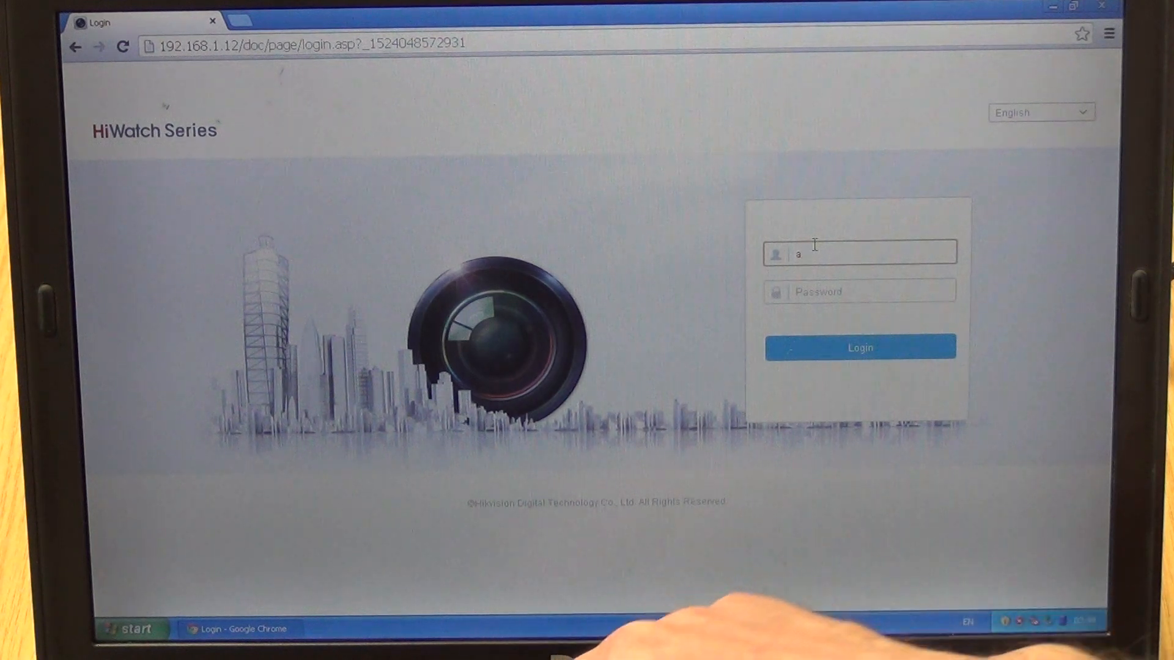
{"action": "type", "text": "dmi"}
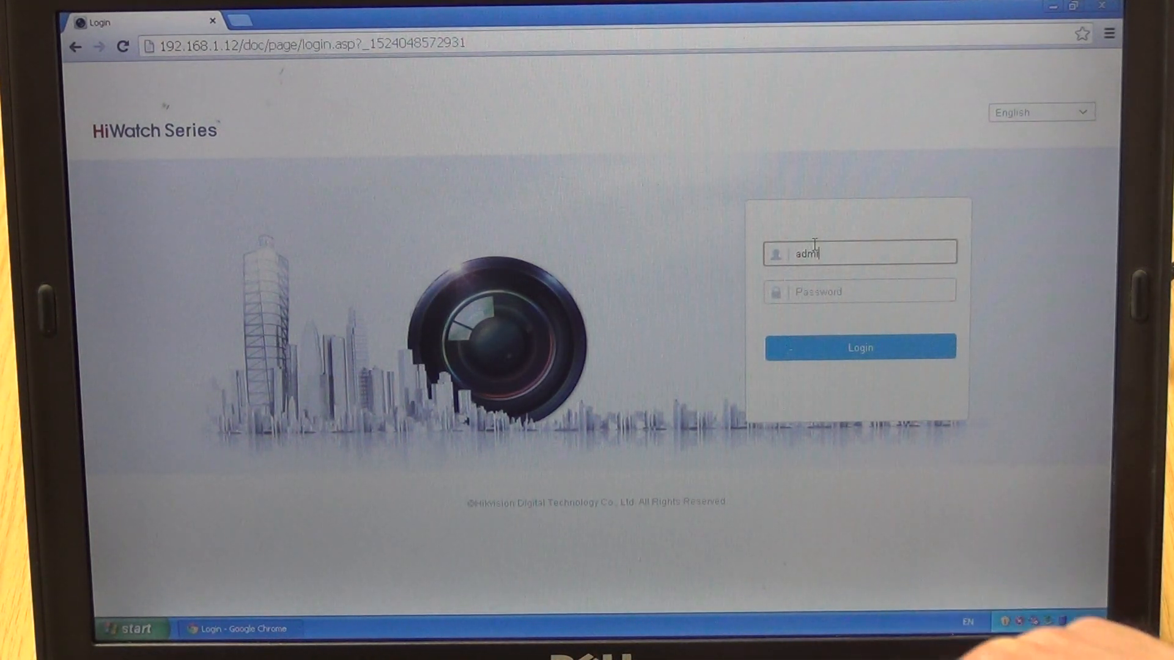
{"action": "type", "text": "n"}
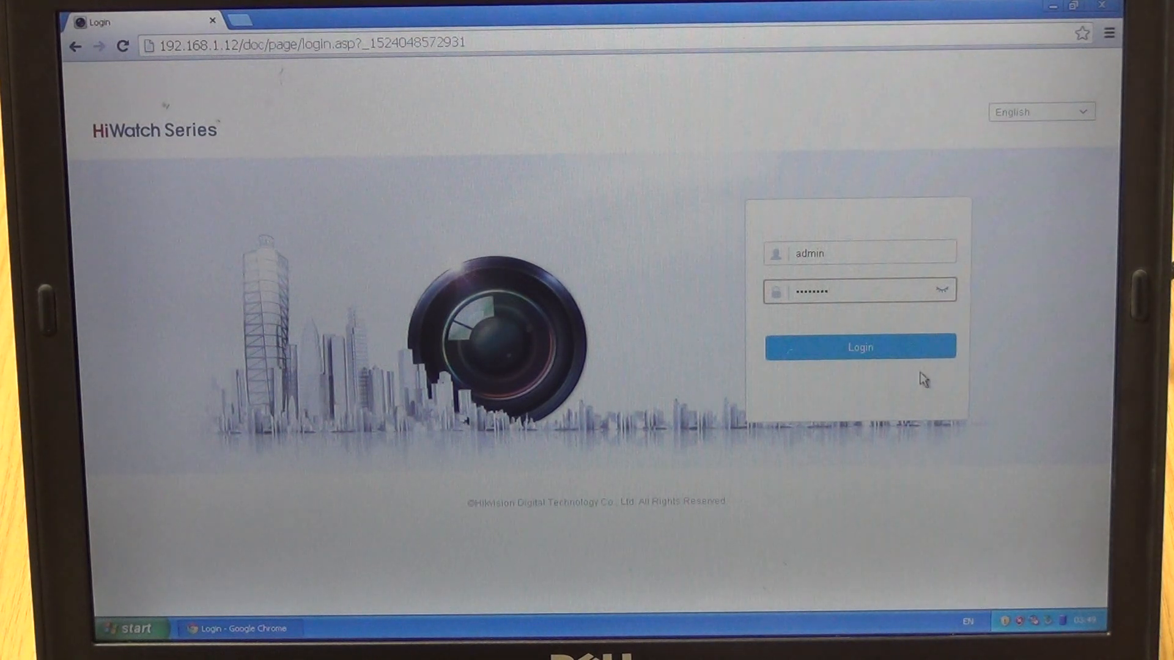
{"action": "left_click", "coordinate": [859, 346]}
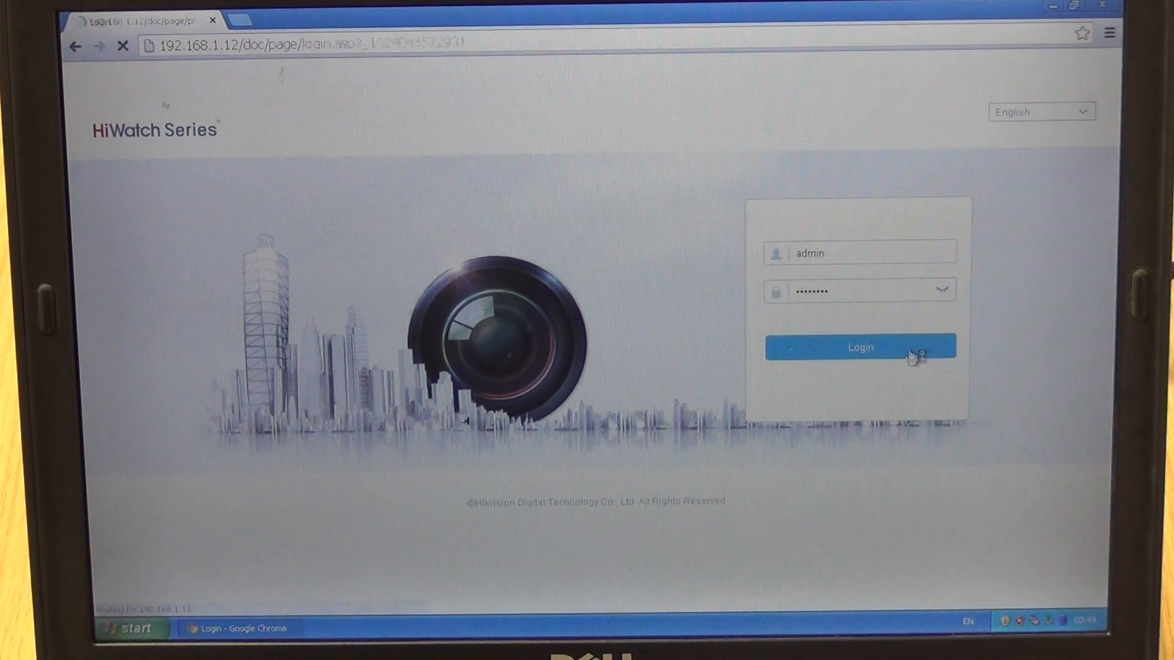
{"action": "left_click", "coordinate": [859, 346]}
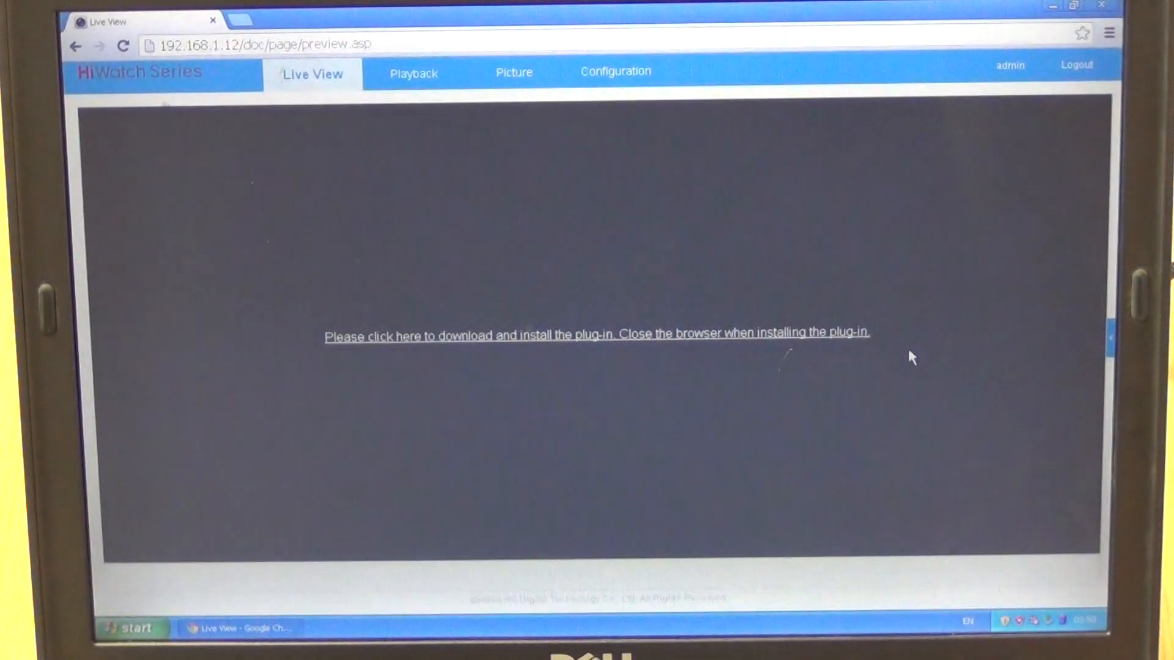